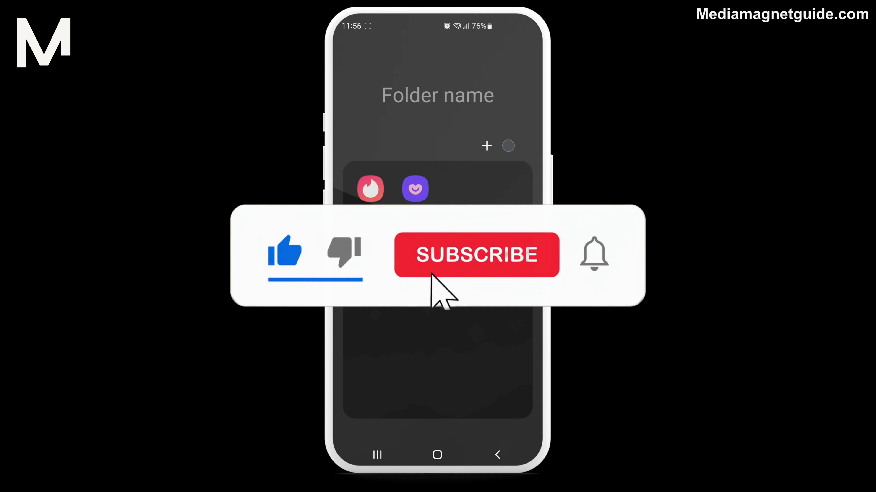
Step: Launch Badoo from the dating-apps folder, landing on its Encounters screen
{"action": "left_click", "coordinate": [475, 255]}
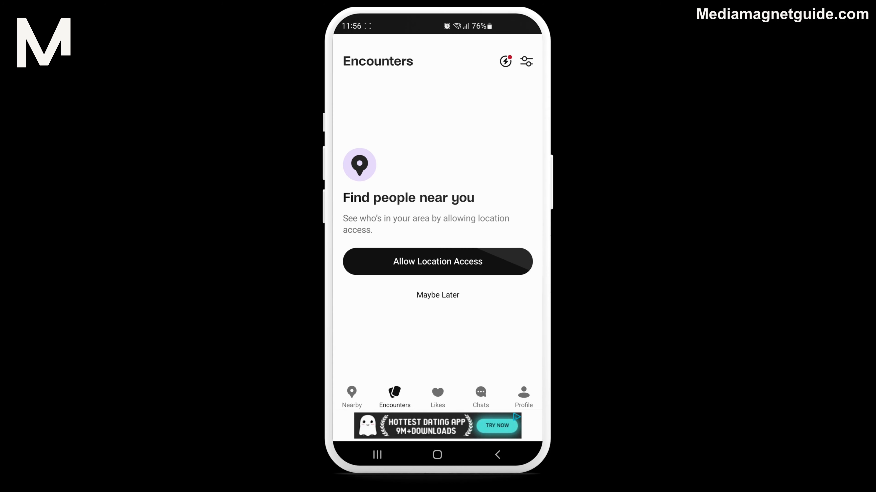
Step: Go through Profile, Settings and Account to the Delete account screen
{"action": "left_click", "coordinate": [522, 396]}
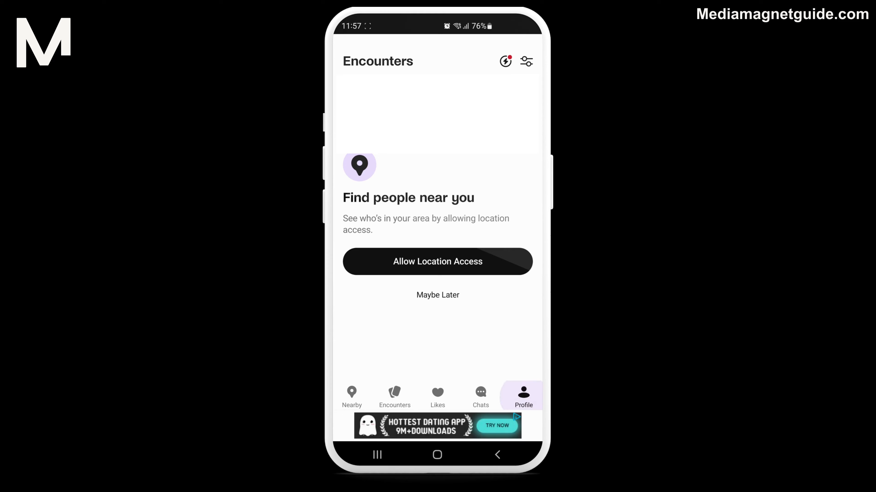
{"action": "left_click", "coordinate": [522, 396]}
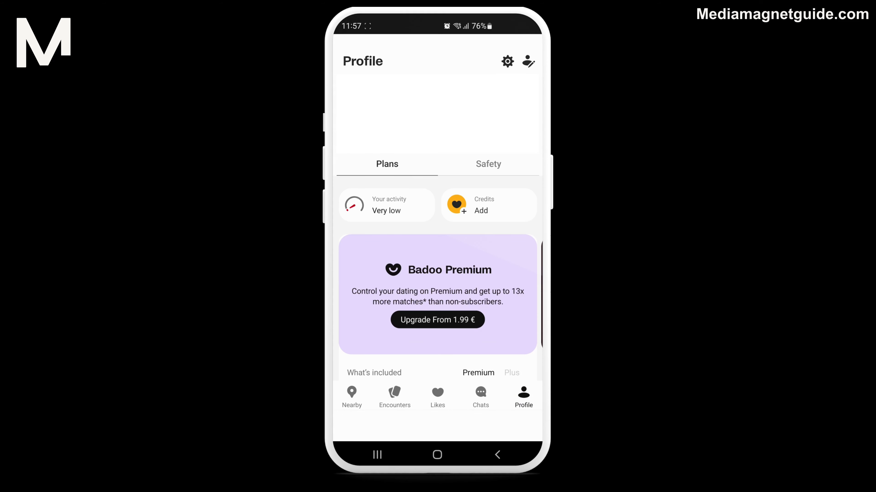
{"action": "left_click", "coordinate": [506, 62]}
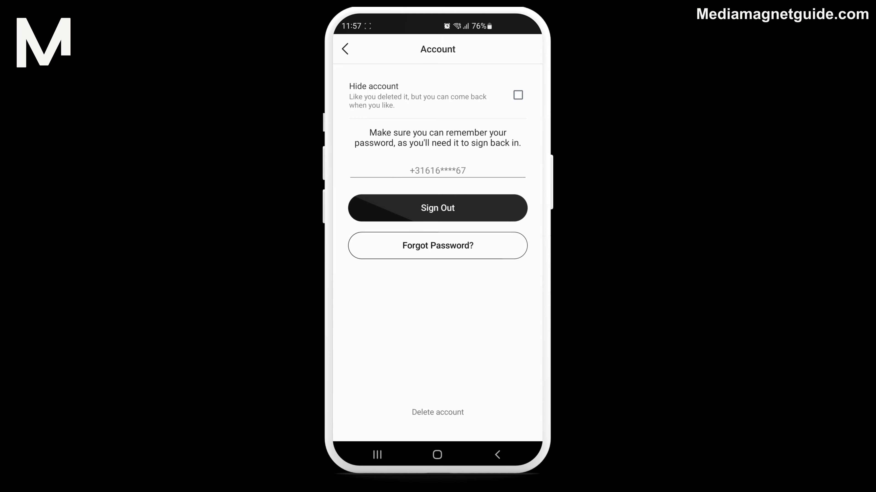
{"action": "left_click", "coordinate": [437, 412]}
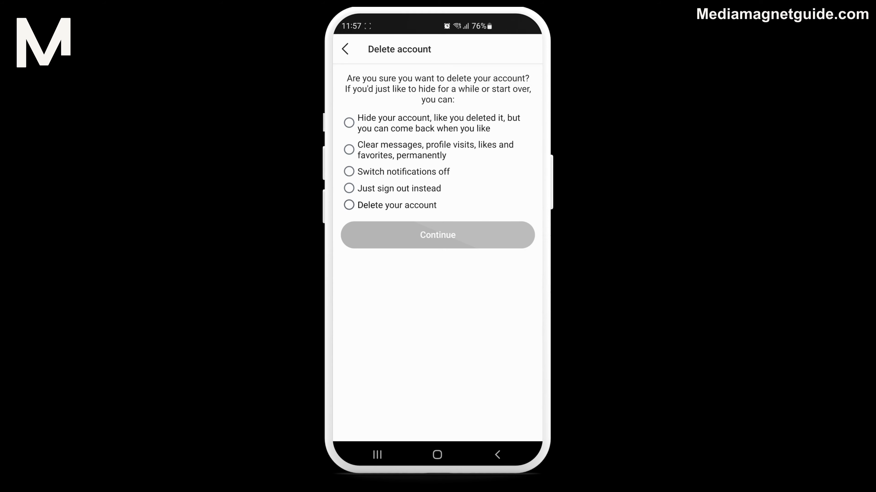
Step: Select 'Delete your account' instead of the alternatives and continue to the Premium retention offer
{"action": "left_click", "coordinate": [348, 205]}
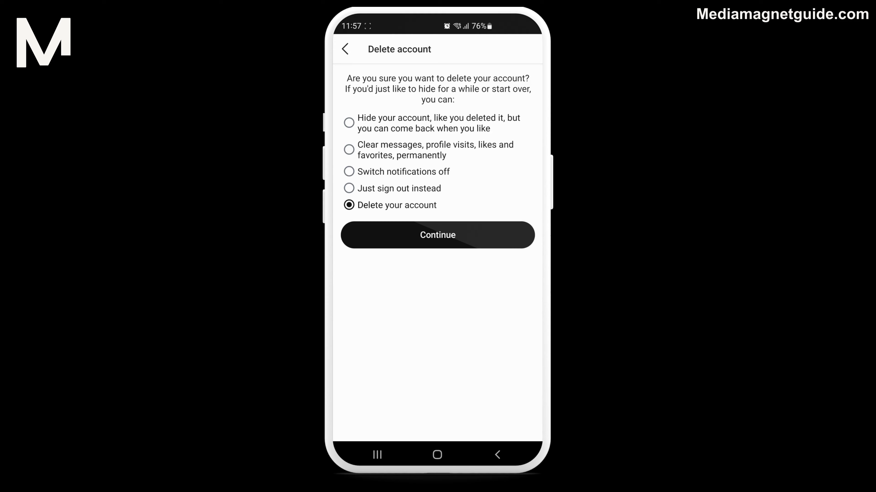
{"action": "left_click", "coordinate": [438, 234]}
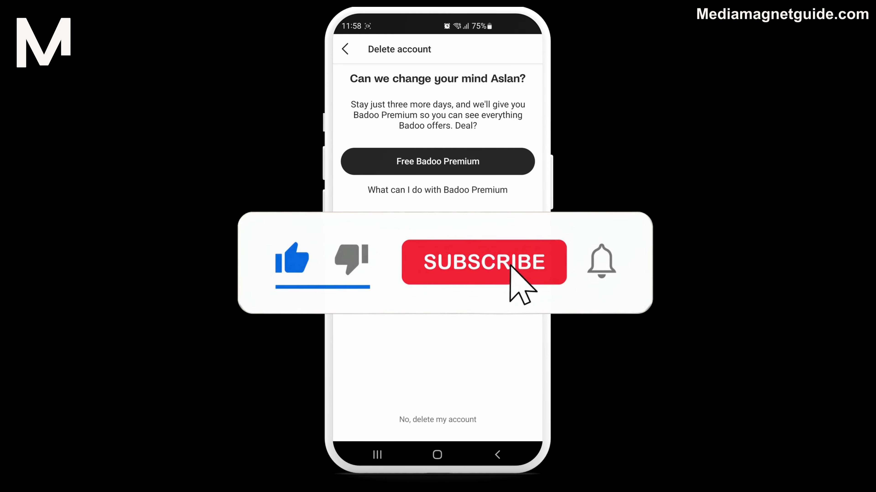
Step: Advance to the 'Can we change your mind' screen showing the 'No, delete my account' link
{"action": "left_click", "coordinate": [483, 262]}
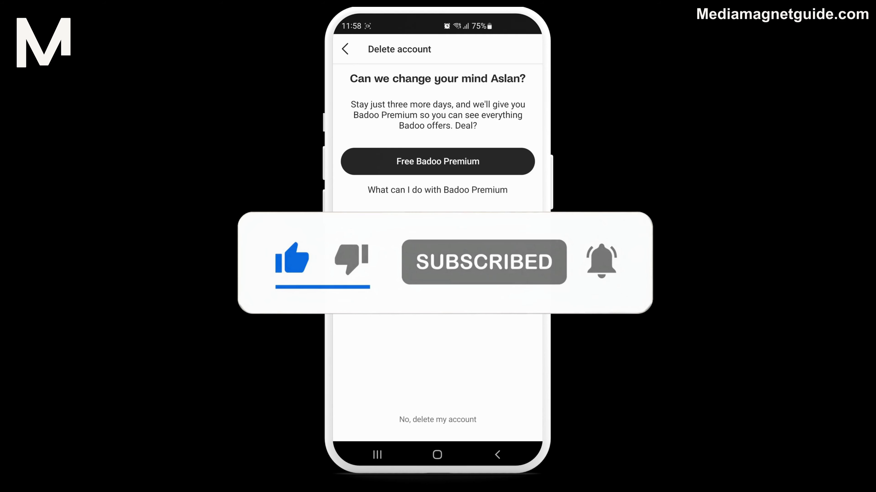